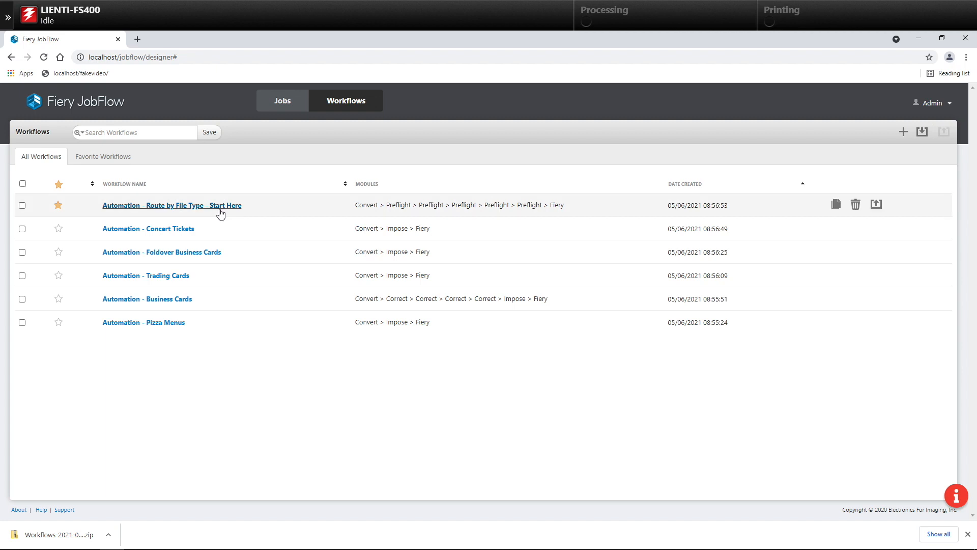
{"action": "mouse_move", "coordinate": [216, 213]}
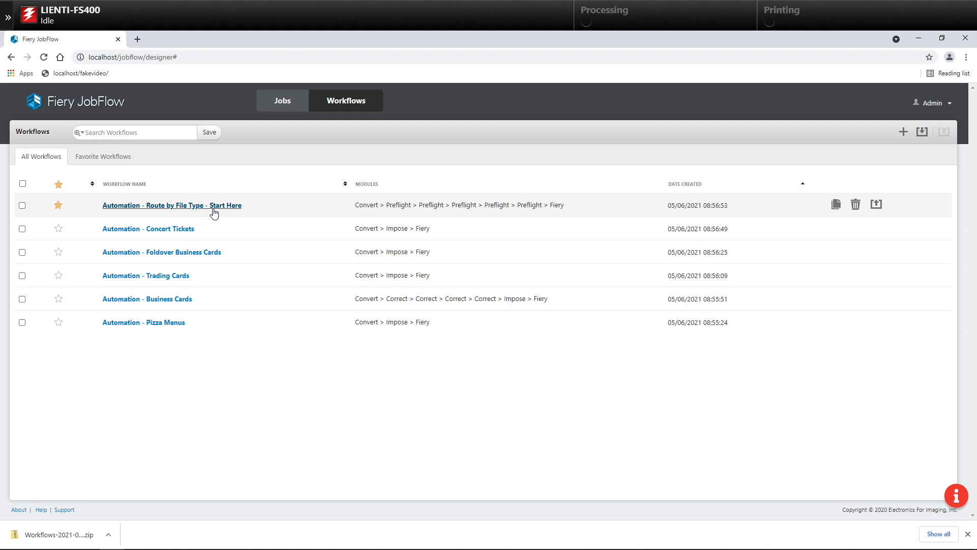
{"action": "mouse_move", "coordinate": [159, 228]}
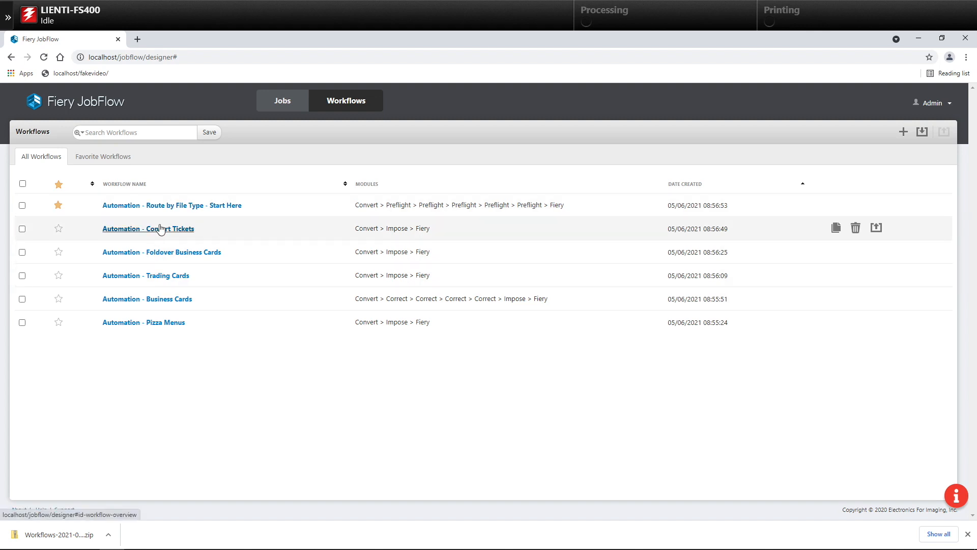
Inspect the Concert Tickets, Trading Cards and Pizza Menus JobFlow workflows one by one
{"action": "left_click", "coordinate": [147, 228]}
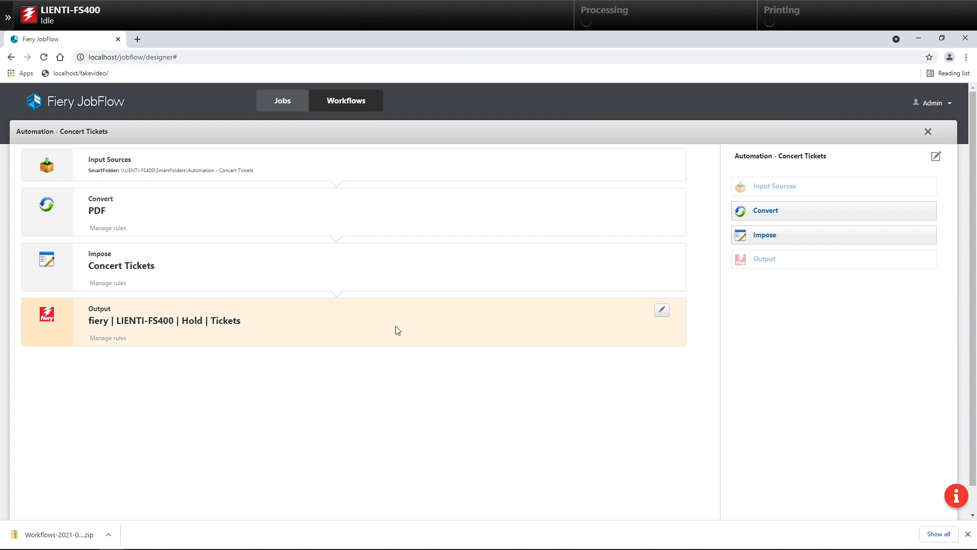
{"action": "left_click", "coordinate": [928, 131]}
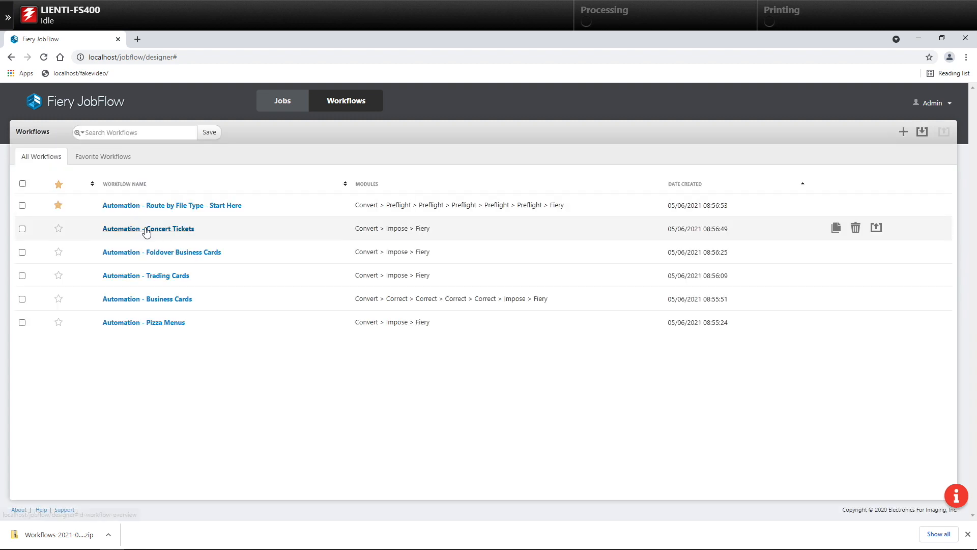
{"action": "left_click", "coordinate": [161, 252]}
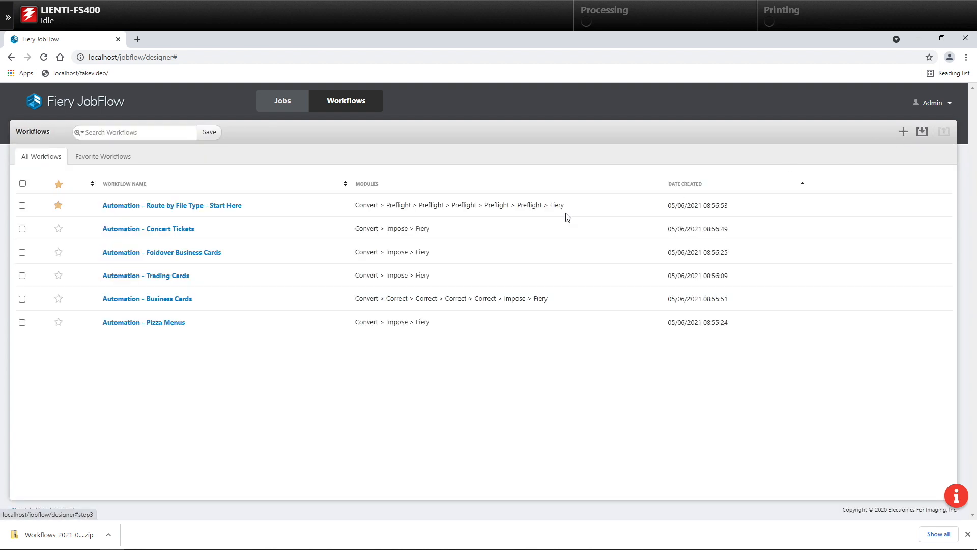
{"action": "left_click", "coordinate": [146, 275]}
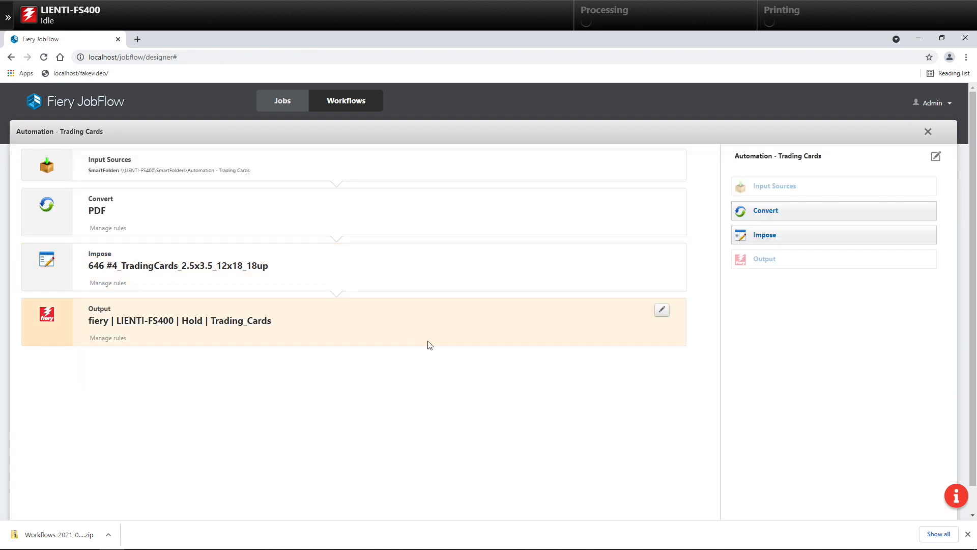
{"action": "left_click", "coordinate": [927, 131]}
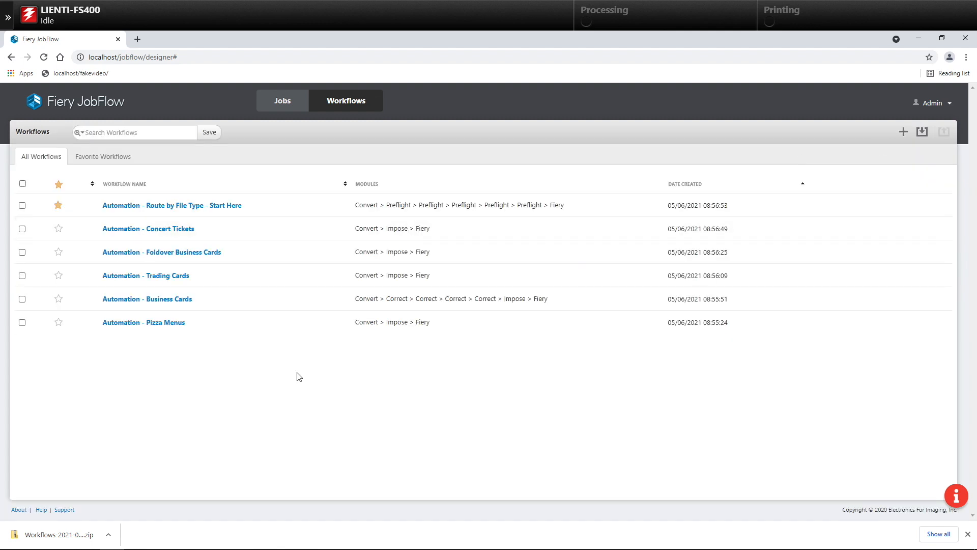
{"action": "left_click", "coordinate": [144, 322]}
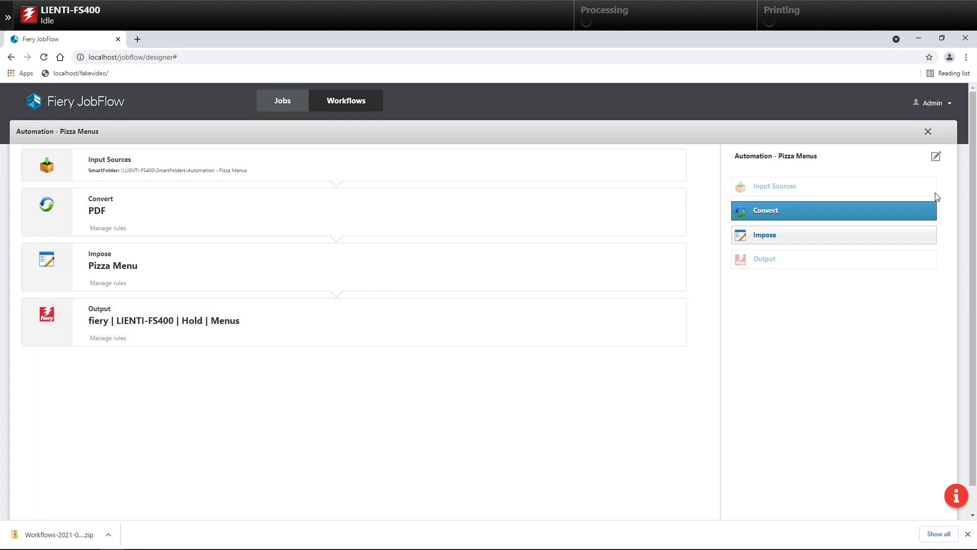
{"action": "left_click", "coordinate": [927, 132]}
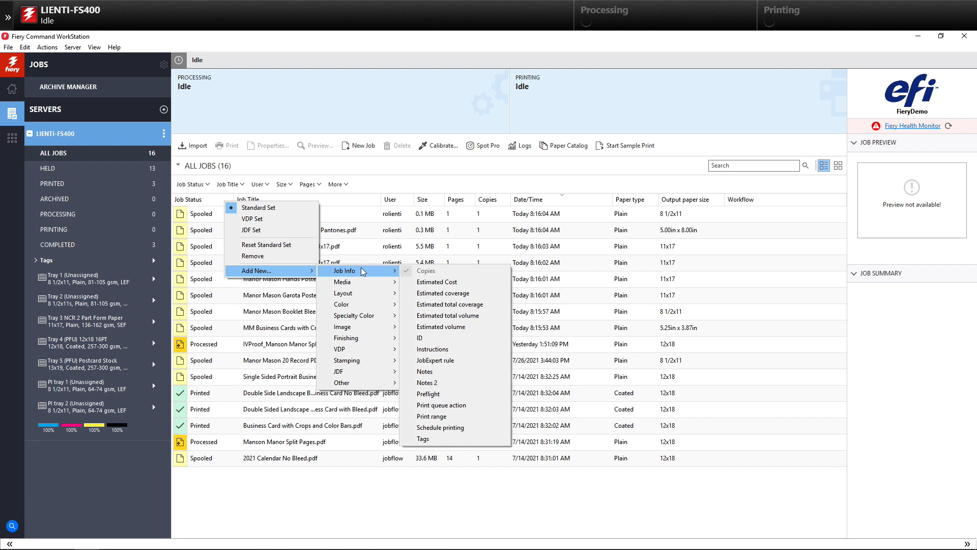
{"action": "mouse_move", "coordinate": [442, 439]}
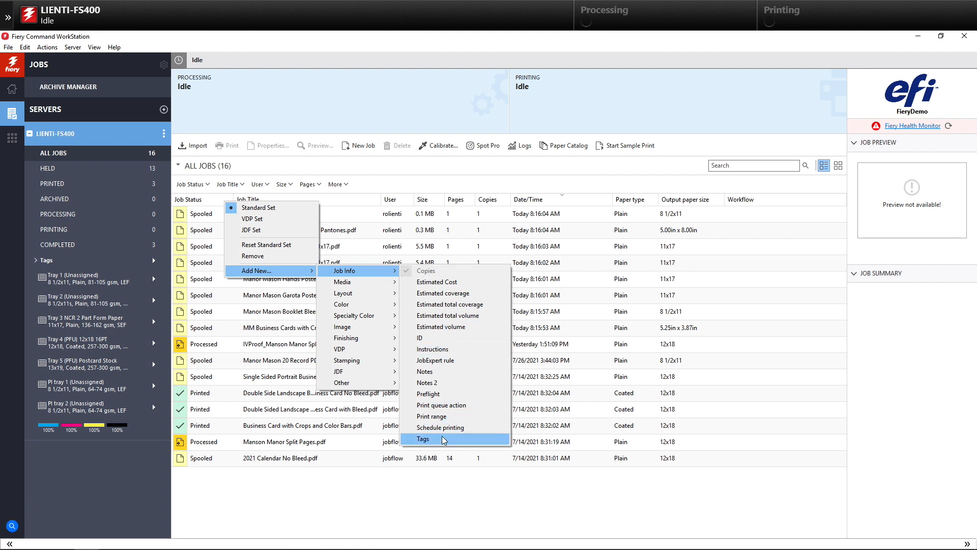
Add the Job Info > Tags column to the Command WorkStation job list
{"action": "left_click", "coordinate": [421, 439]}
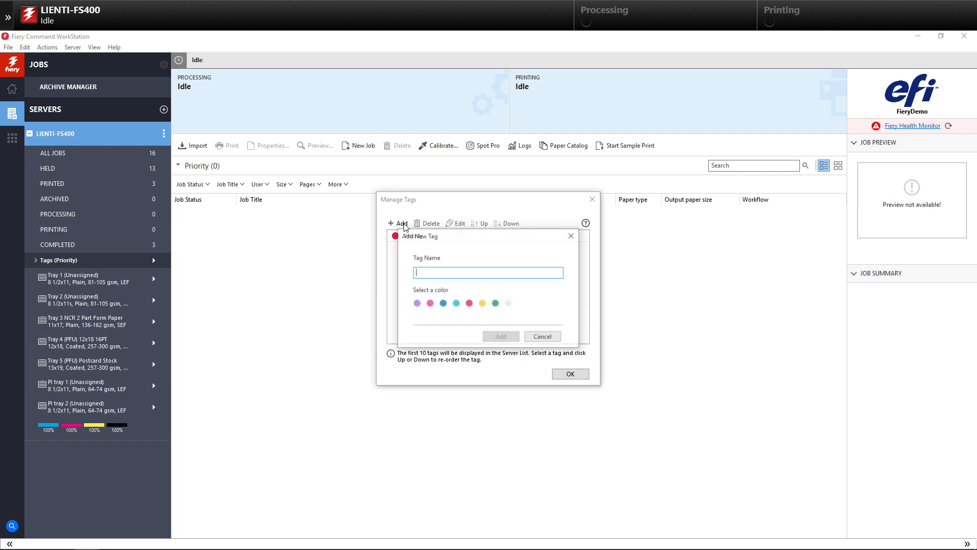
Add a blue tag named 'Auto Cutter Jobs' in Manage Tags
{"action": "type", "text": "Auto Cutter"}
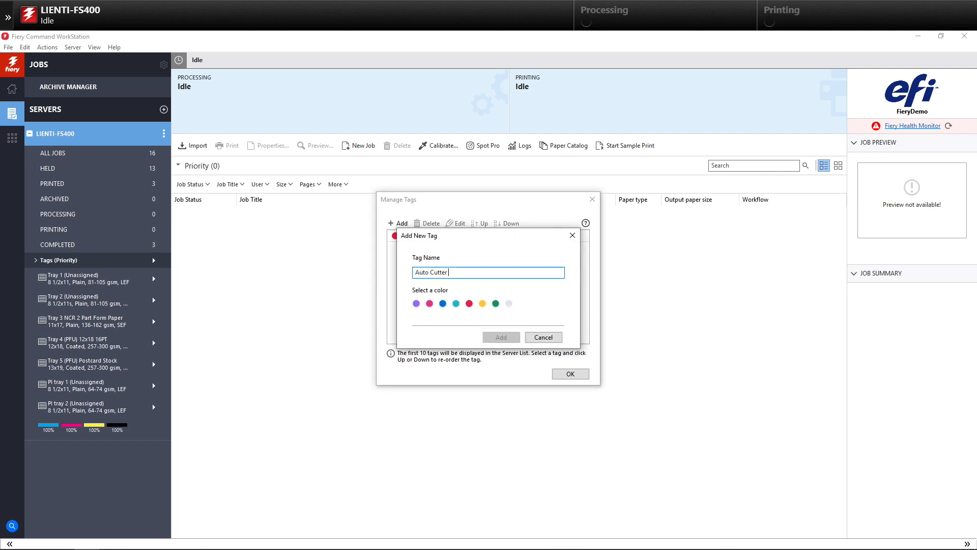
{"action": "type", "text": "Jobs"}
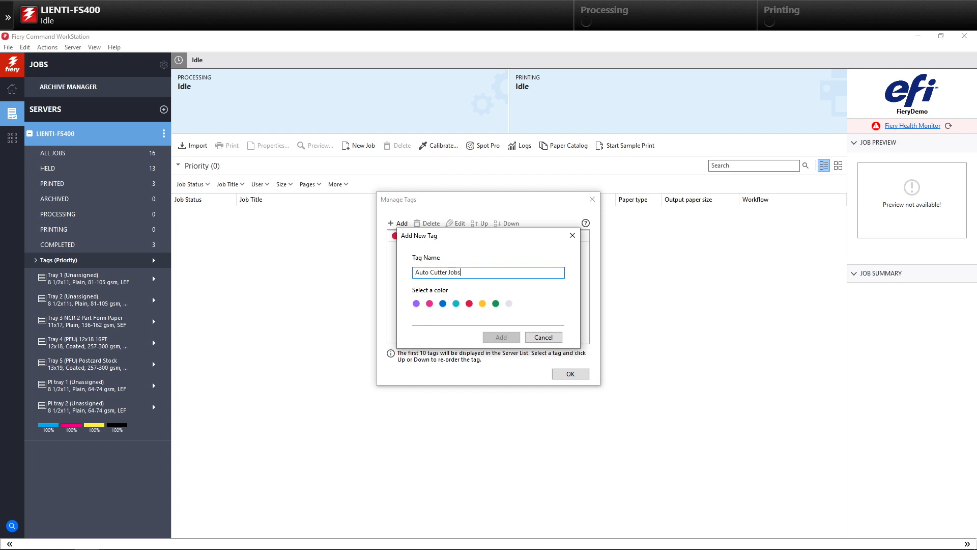
{"action": "left_click", "coordinate": [442, 303]}
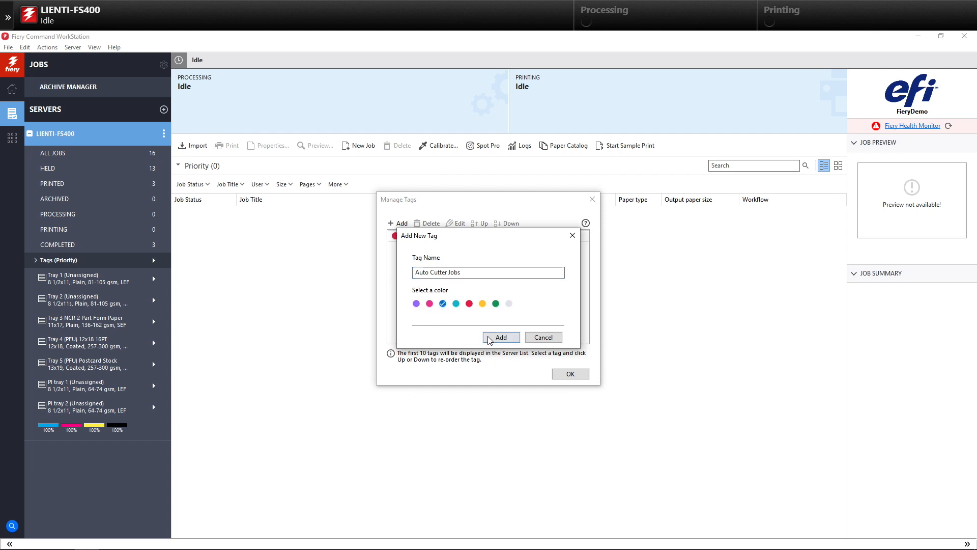
{"action": "left_click", "coordinate": [501, 337]}
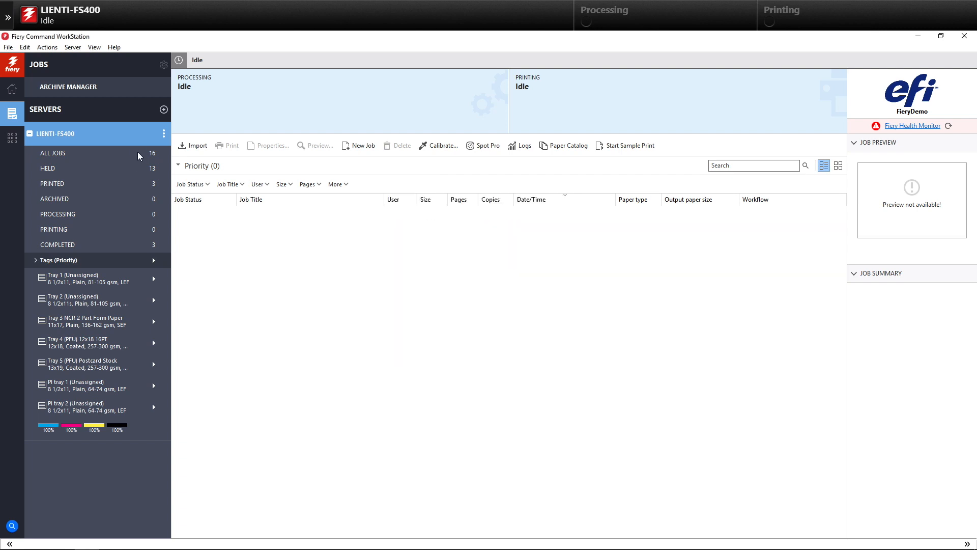
{"action": "left_click", "coordinate": [52, 153]}
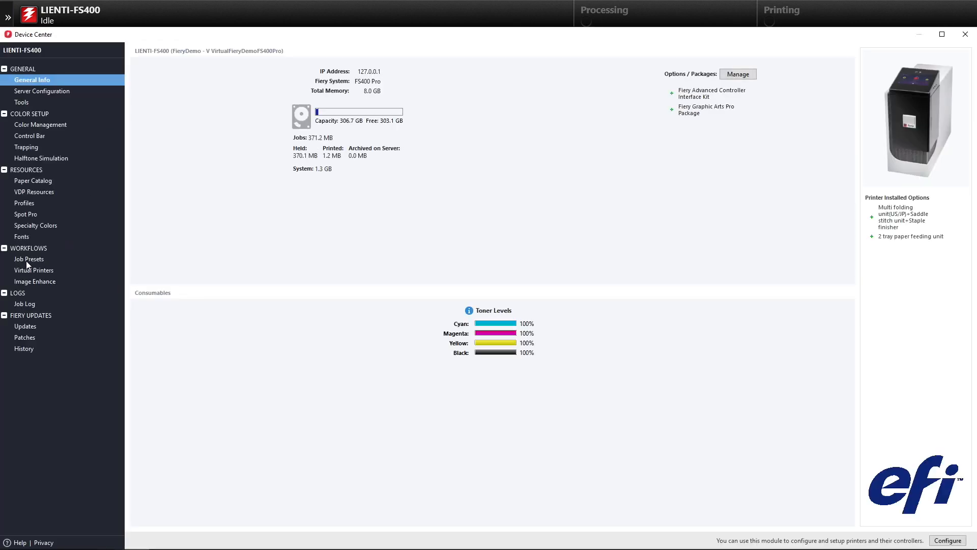
Redefine and save the Business_Cards job preset's job properties
{"action": "left_click", "coordinate": [28, 258]}
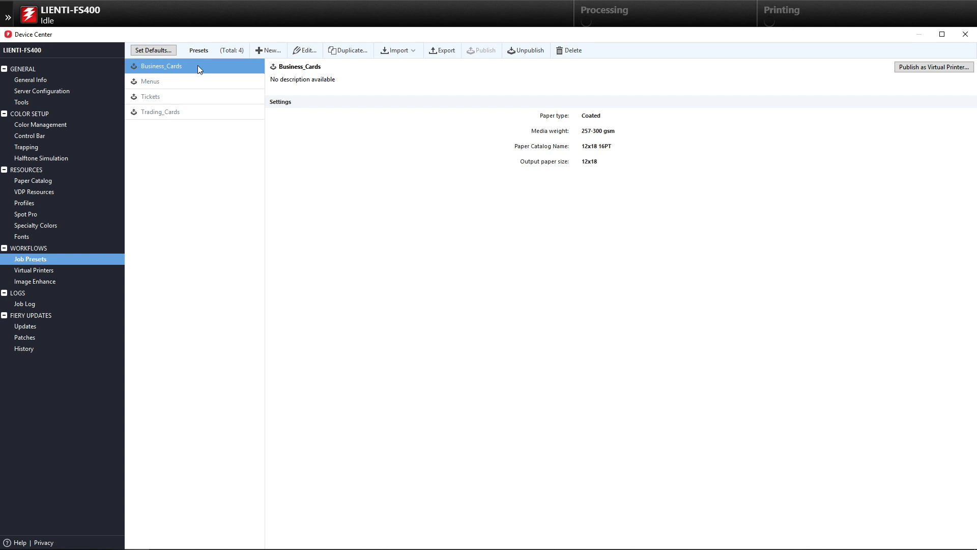
{"action": "mouse_move", "coordinate": [325, 70]}
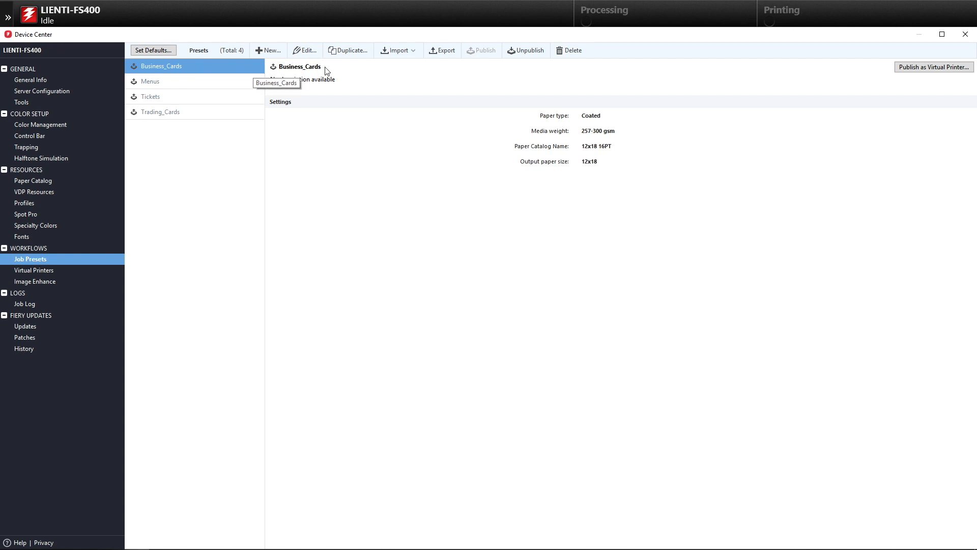
{"action": "left_click", "coordinate": [303, 51]}
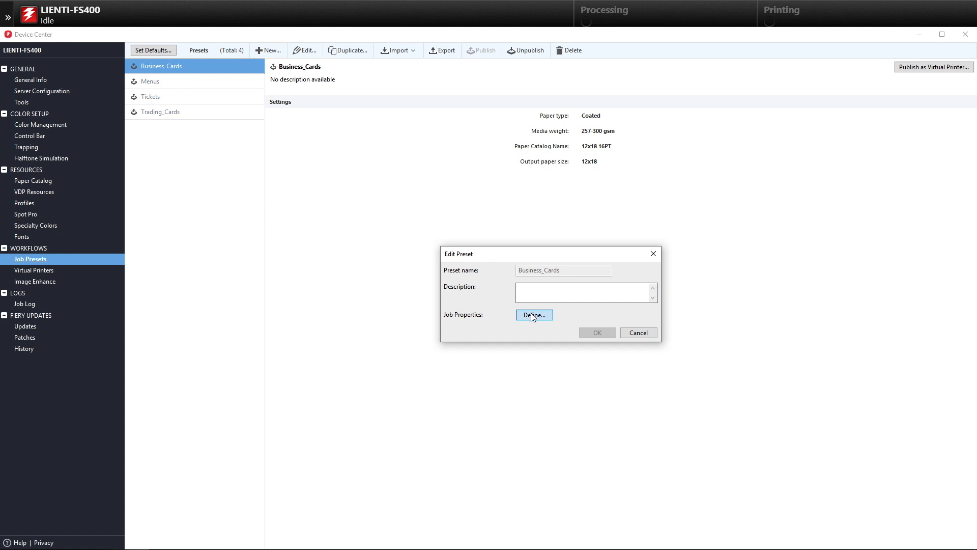
{"action": "left_click", "coordinate": [533, 314]}
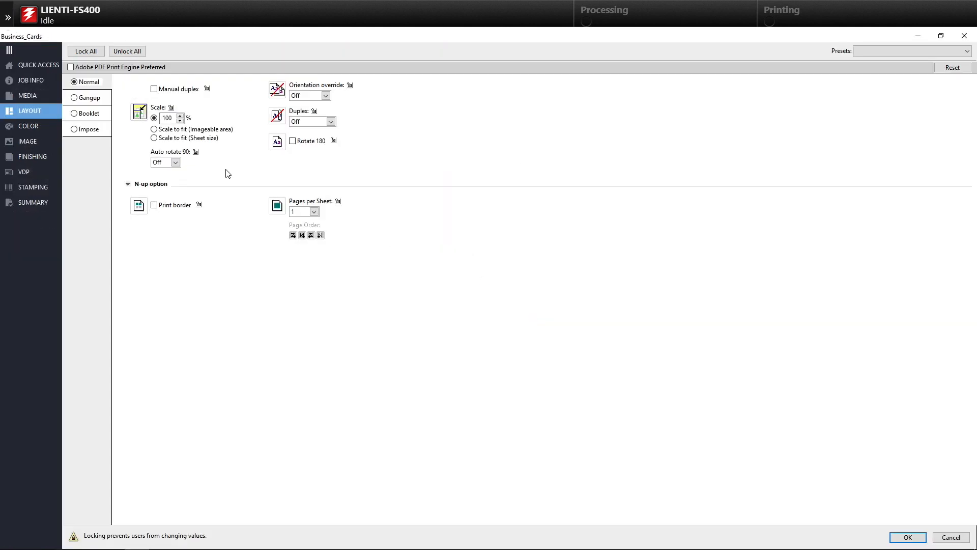
{"action": "left_click", "coordinate": [31, 80]}
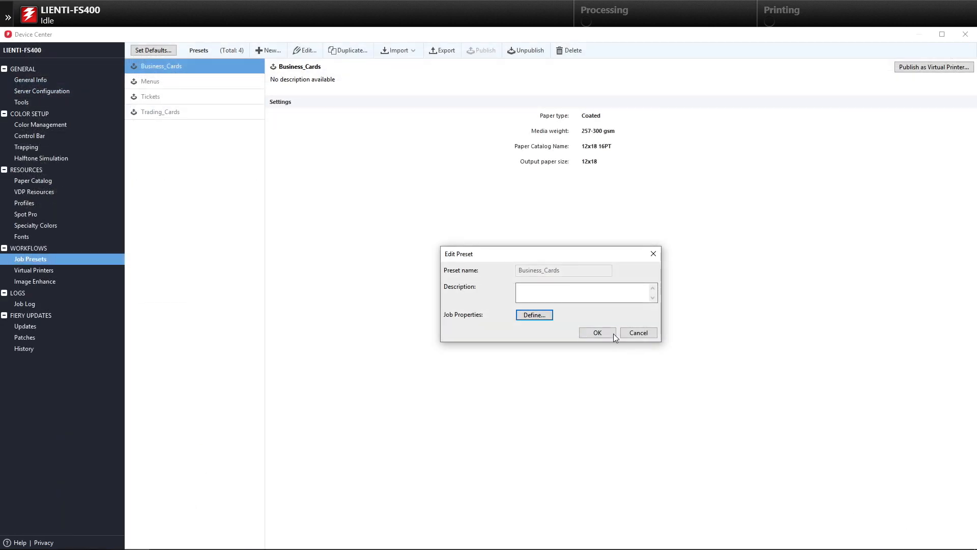
{"action": "left_click", "coordinate": [595, 332]}
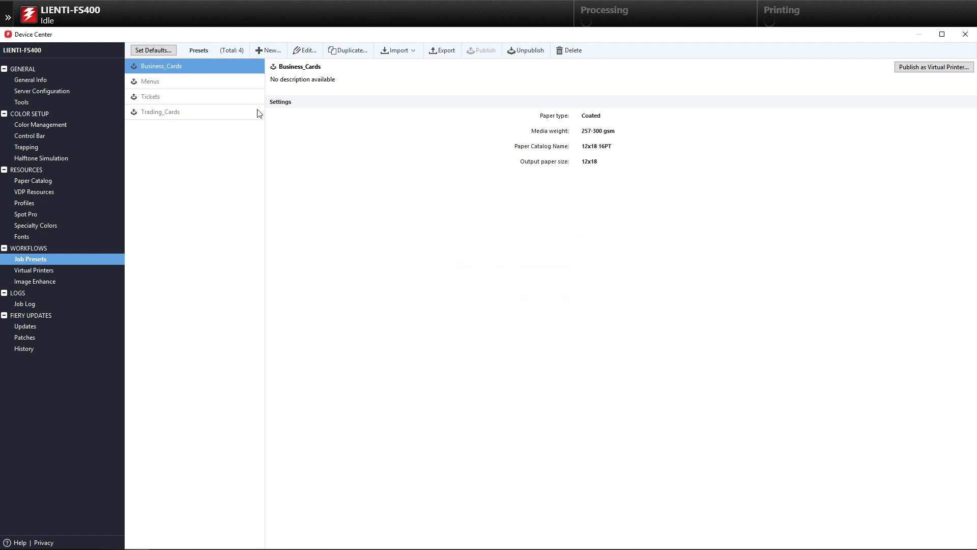
Open the Menus job preset's job properties for redefining
{"action": "left_click", "coordinate": [149, 81]}
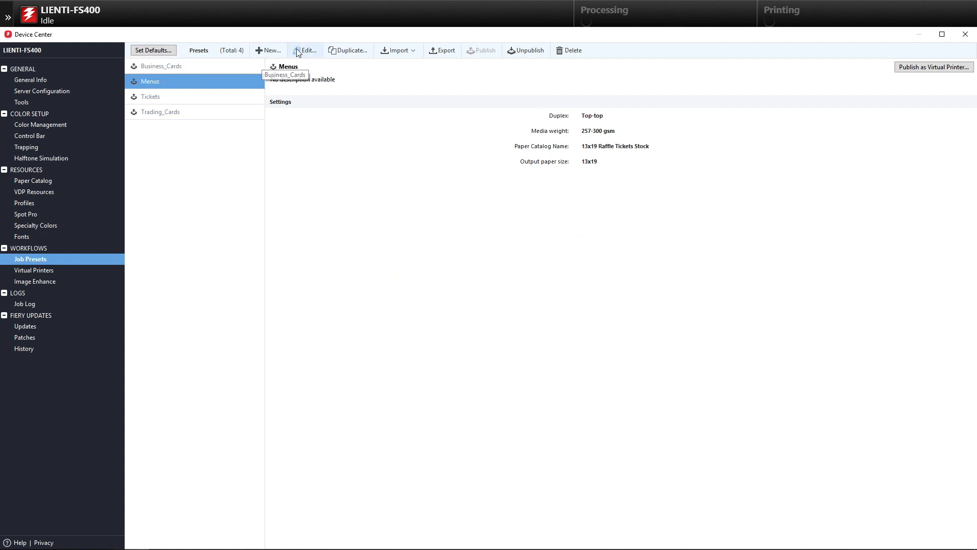
{"action": "left_click", "coordinate": [305, 51]}
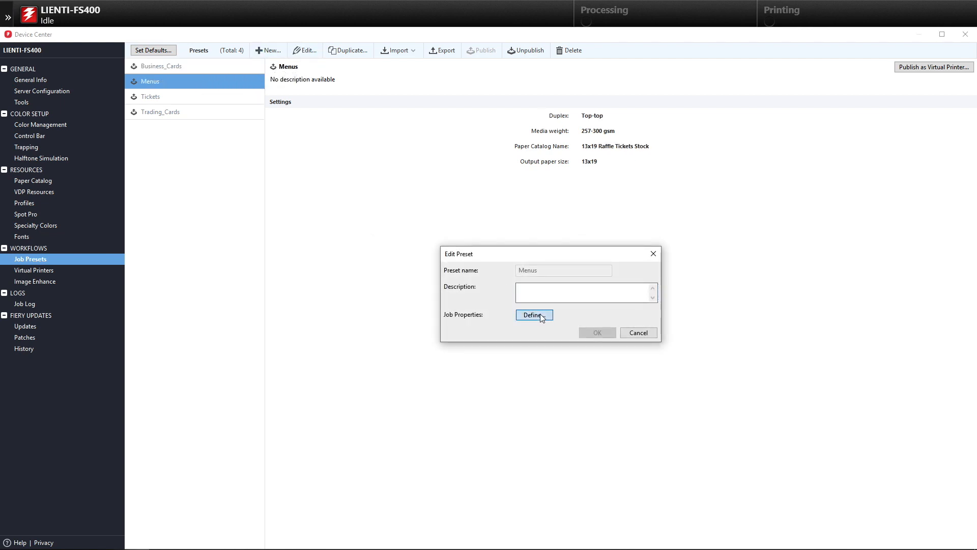
{"action": "left_click", "coordinate": [533, 314]}
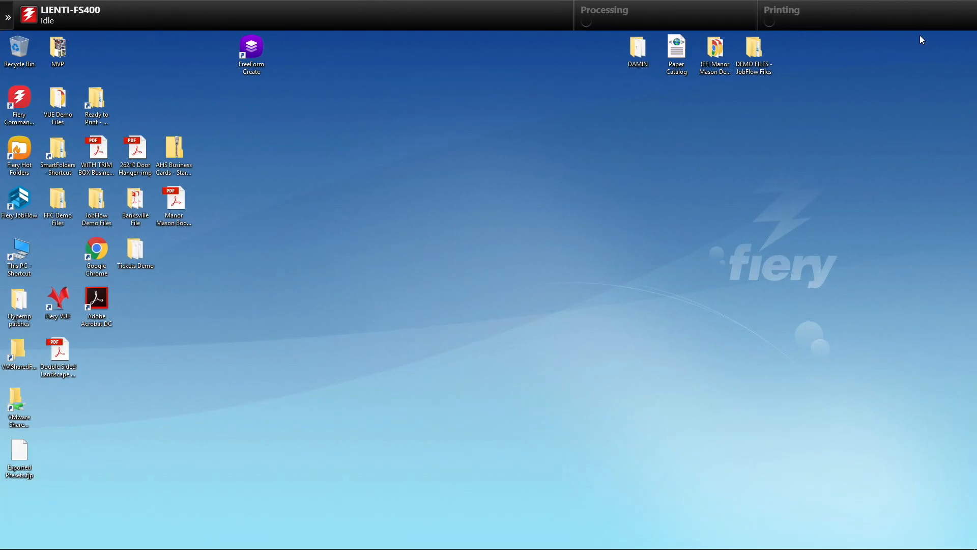
Paste the five offline finishing automation PDFs into the Route by File Type Start Here folder
{"action": "double_click", "coordinate": [753, 51]}
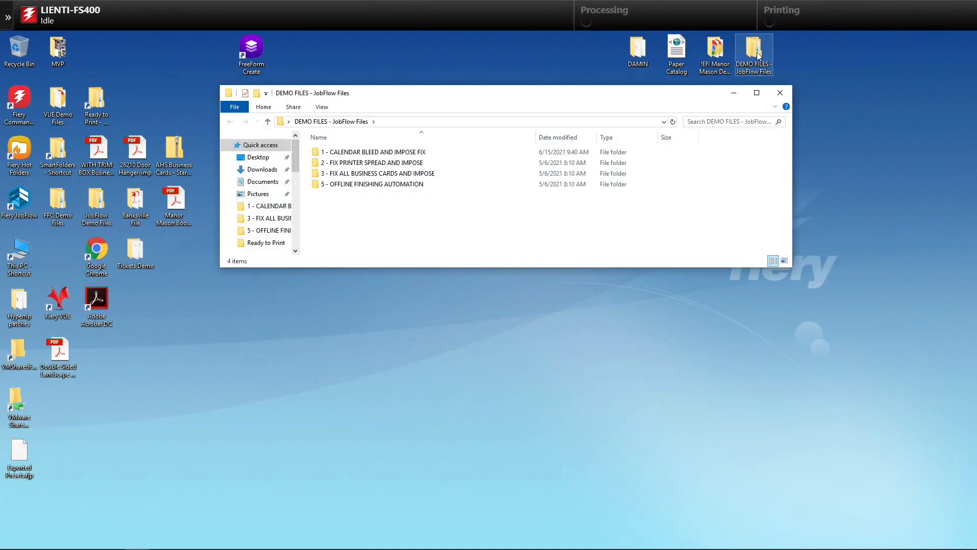
{"action": "double_click", "coordinate": [373, 184]}
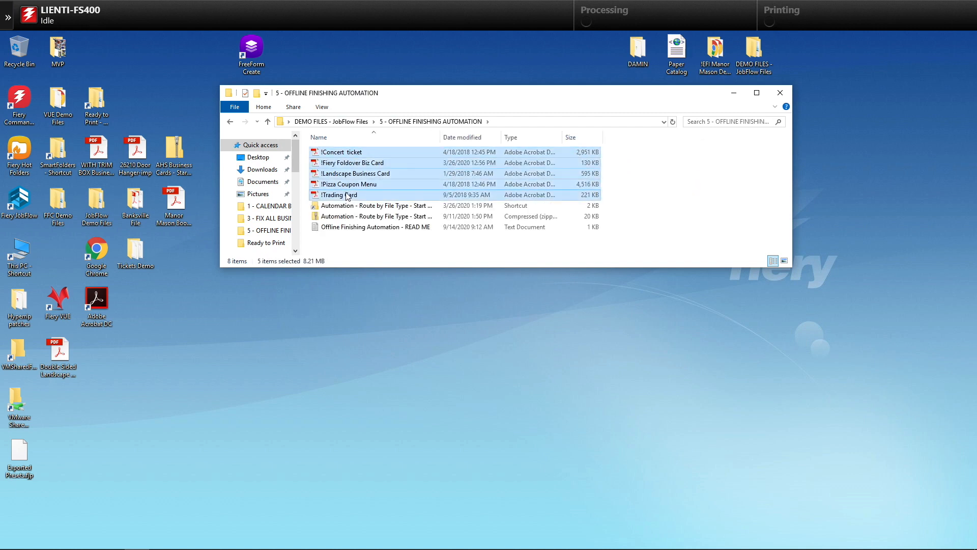
{"action": "left_click", "coordinate": [374, 205]}
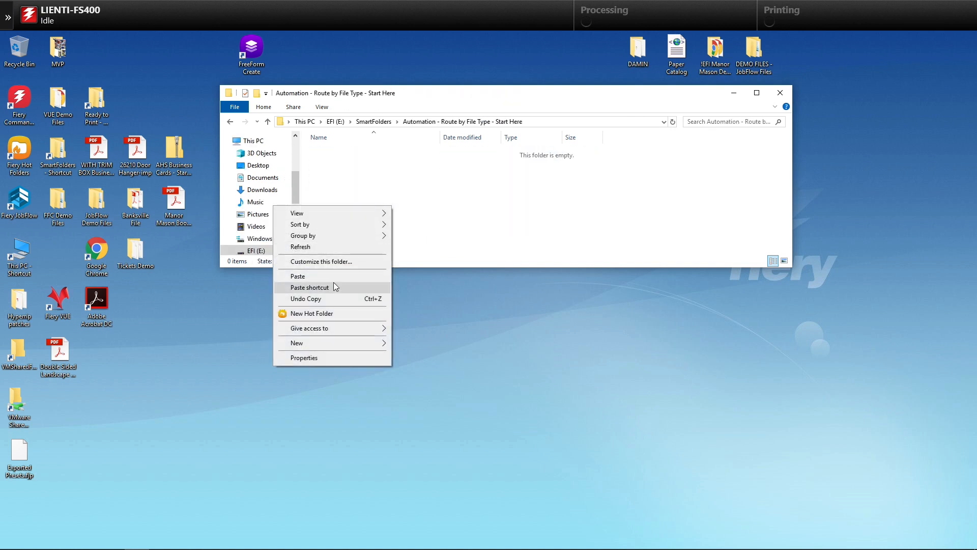
{"action": "left_click", "coordinate": [298, 276]}
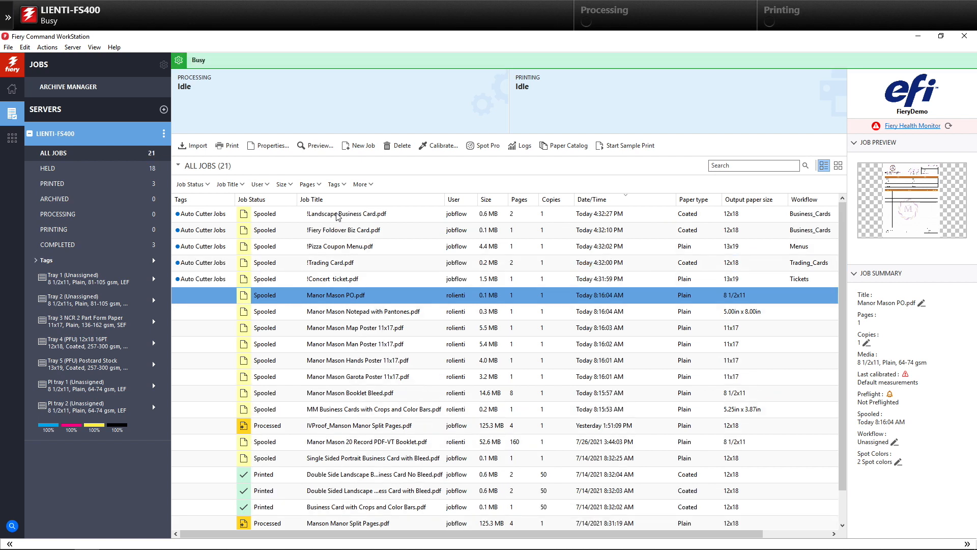
Select the Landscape Business Card job to check its Auto Cutter Jobs tag and Business_Cards preset
{"action": "left_click", "coordinate": [346, 213]}
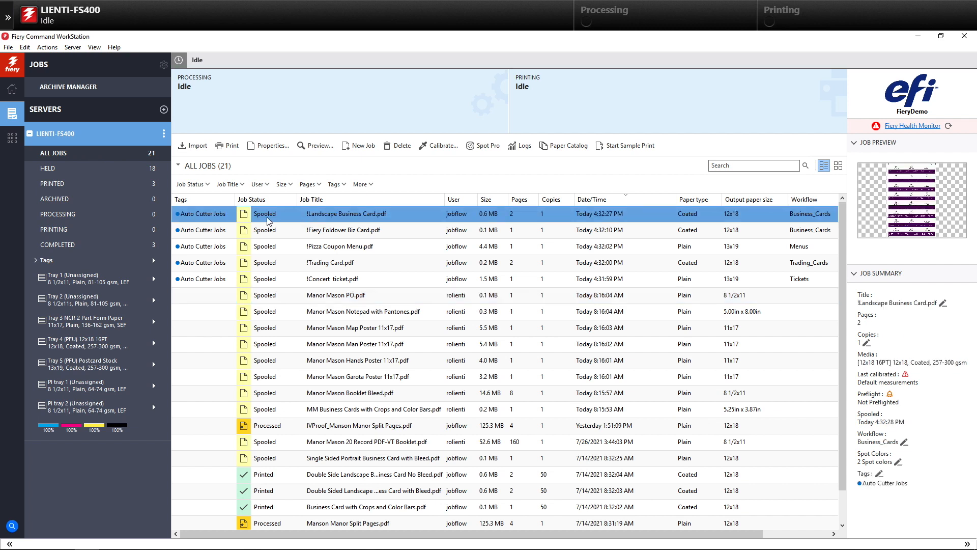
{"action": "mouse_move", "coordinate": [823, 292]}
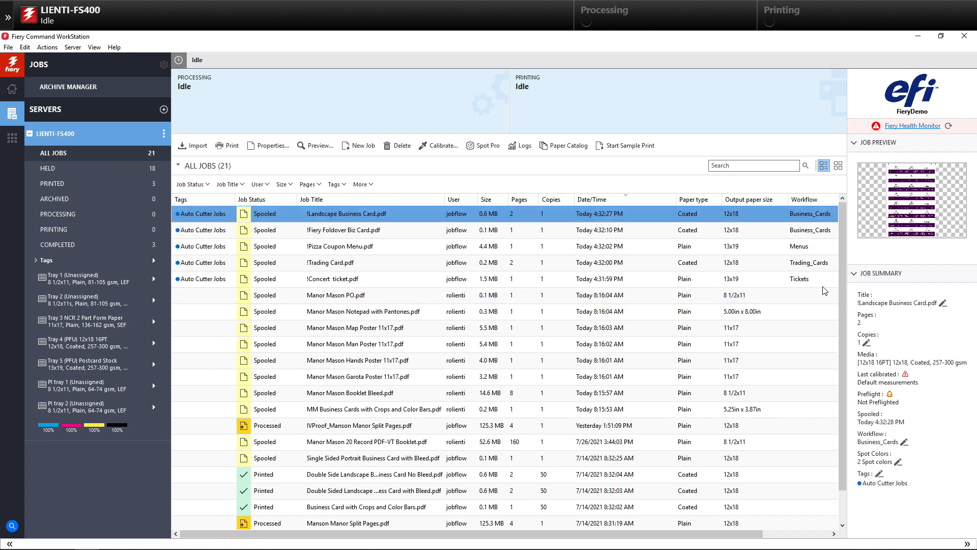
{"action": "mouse_move", "coordinate": [812, 271]}
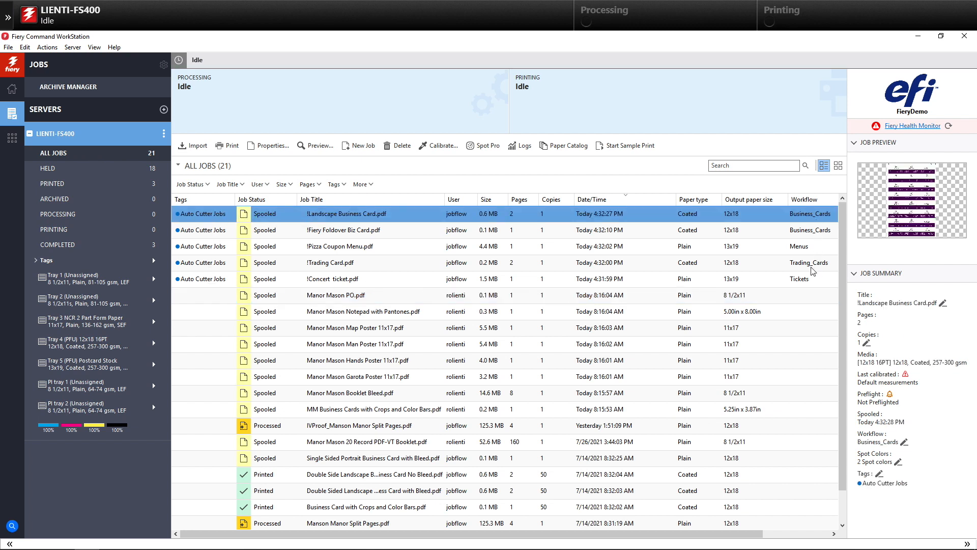
{"action": "mouse_move", "coordinate": [786, 270]}
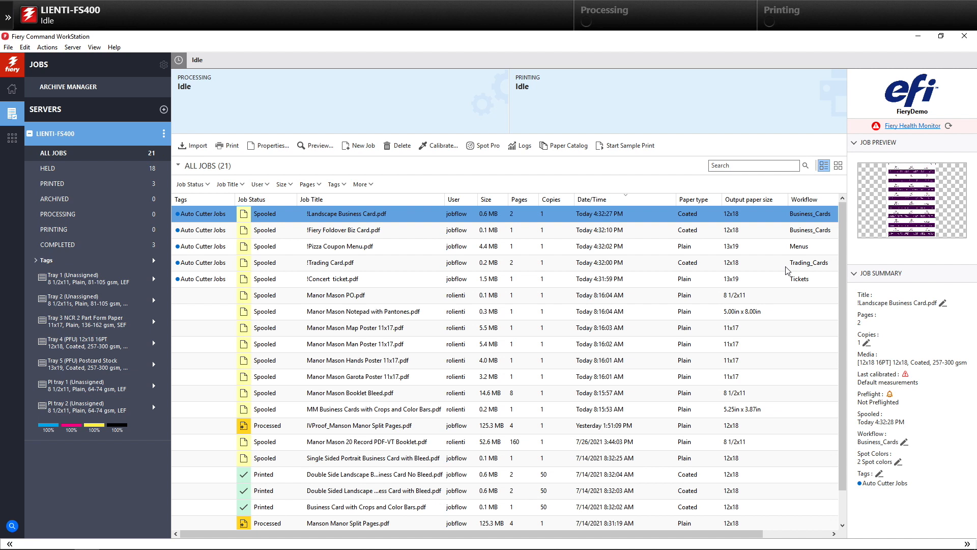